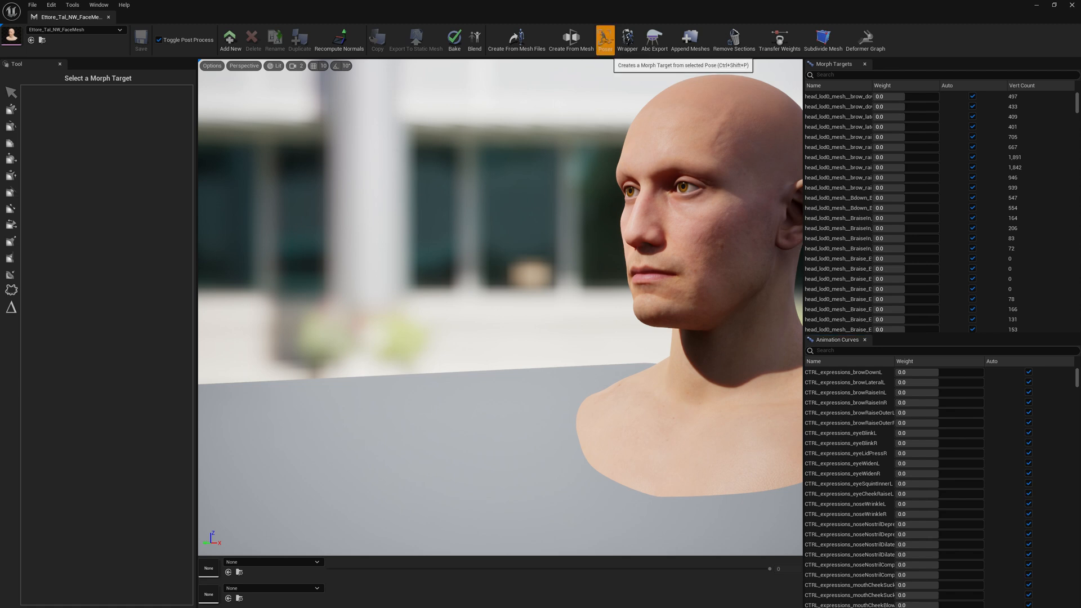
- Open the face mesh in the Poser tool from the Skeletal Mesh Editor toolbar
click(605, 40)
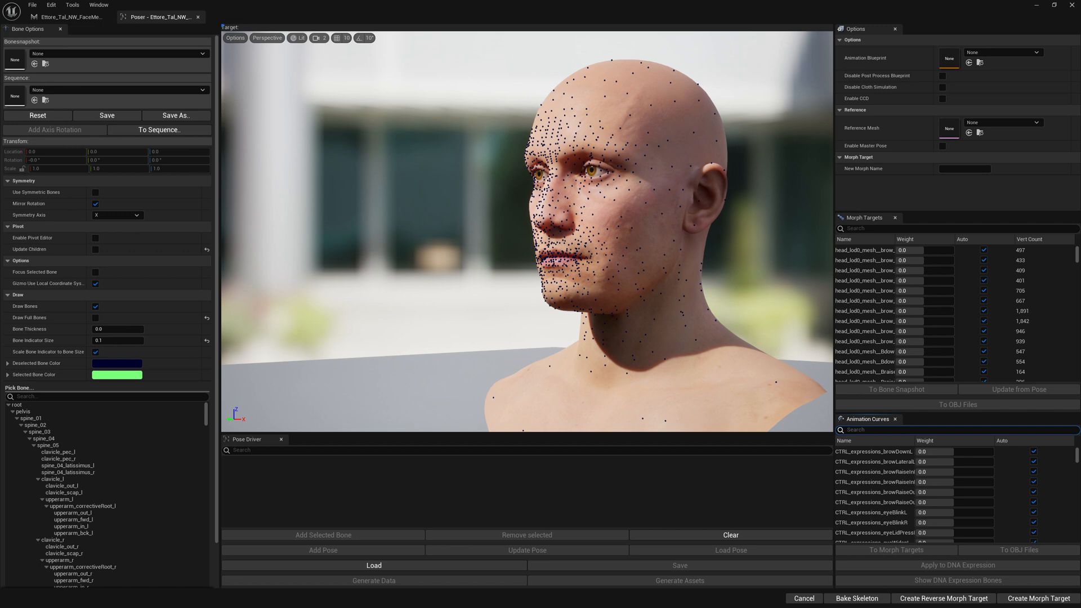
- Filter the Animation Curves list by 'jaw' to reach CTRL_expressions_jawOpen
text(jaw)
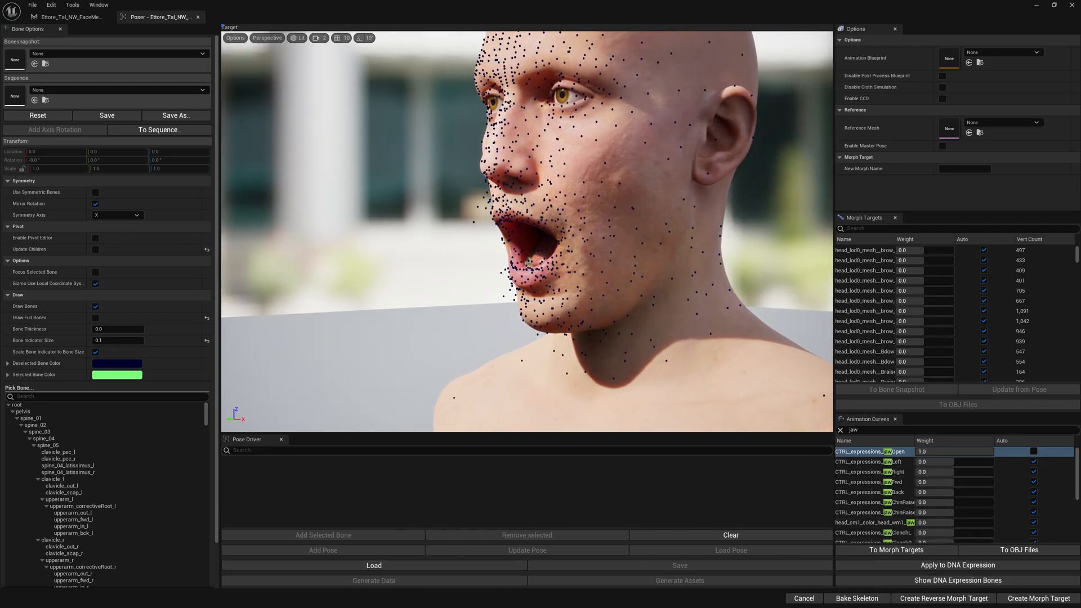
mouse_move(933, 579)
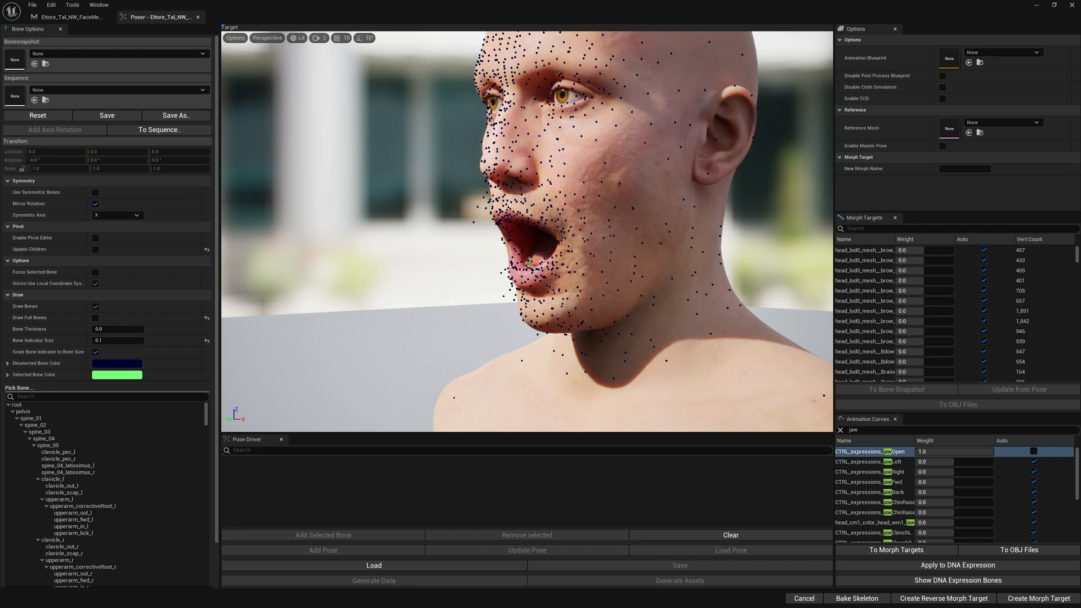
mouse_move(958, 580)
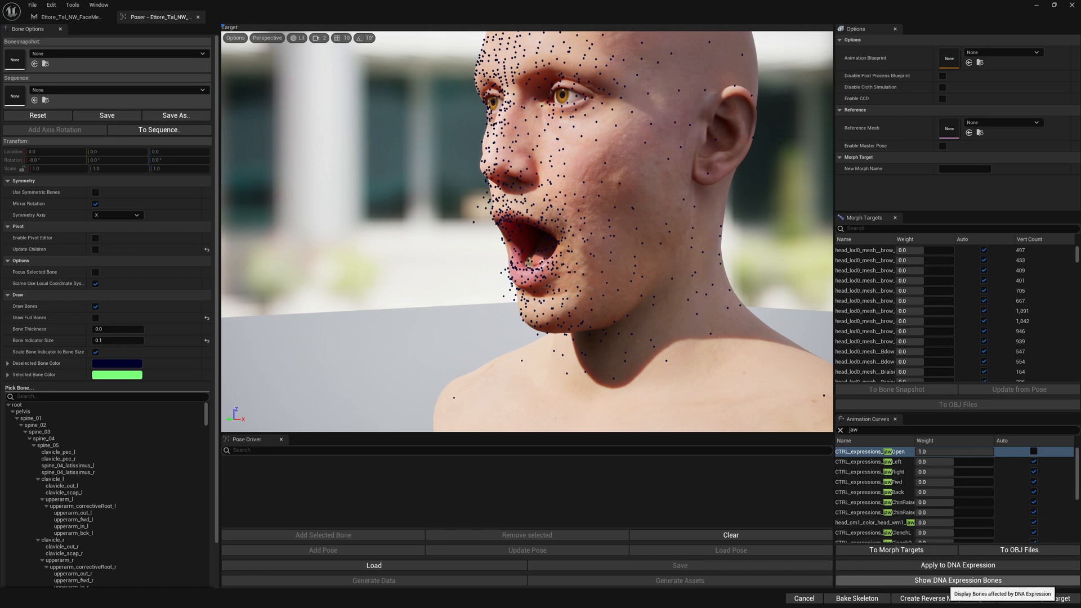
- Show the DNA expression bones, scroll through the Bones list, and search it for 'jaw'
click(957, 579)
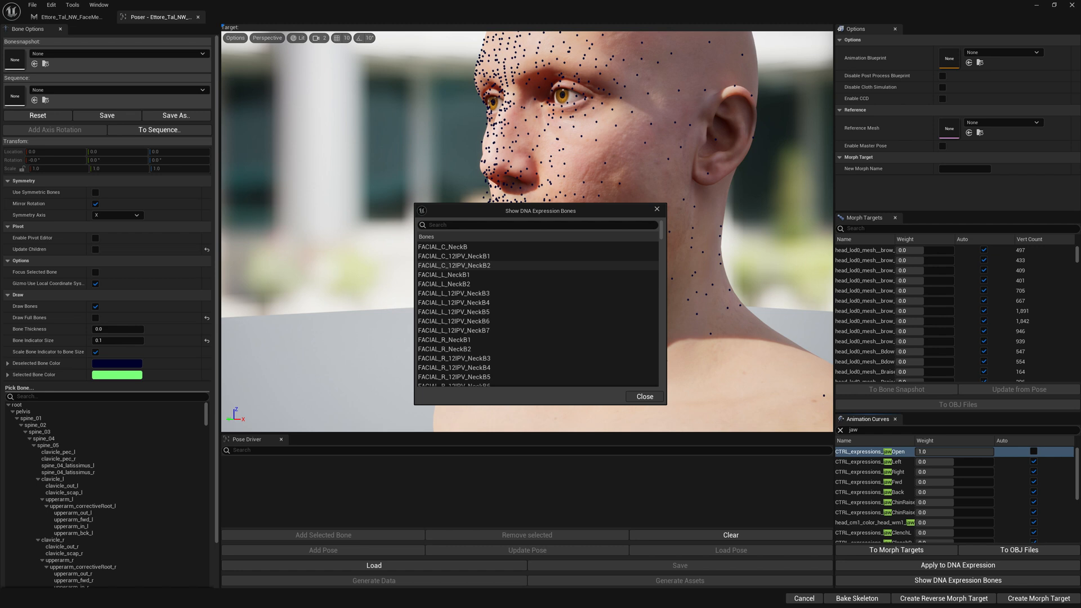
scroll(down, 3)
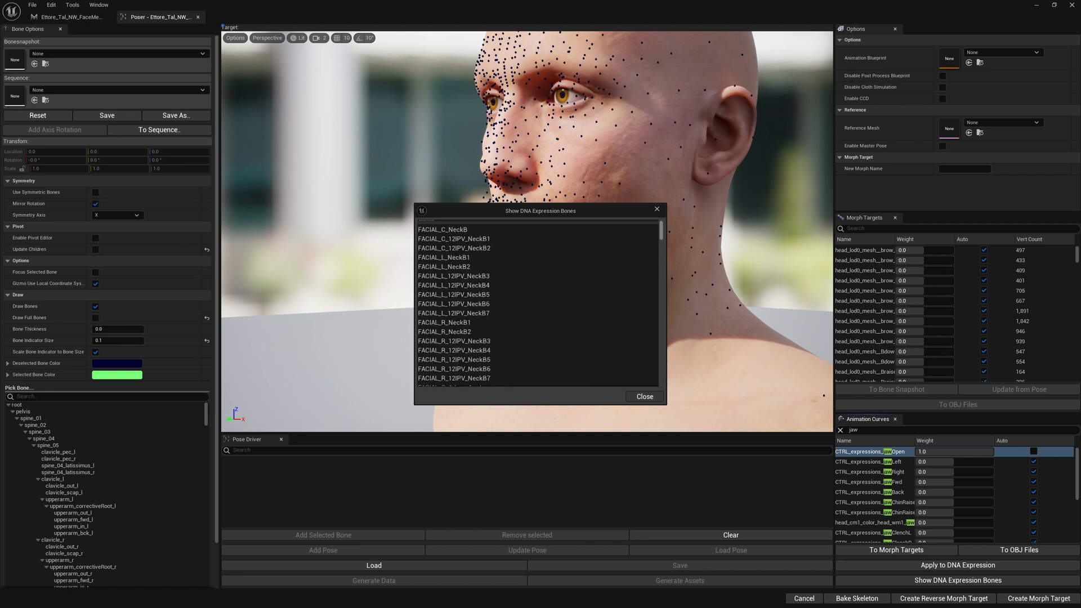
scroll(down, 3)
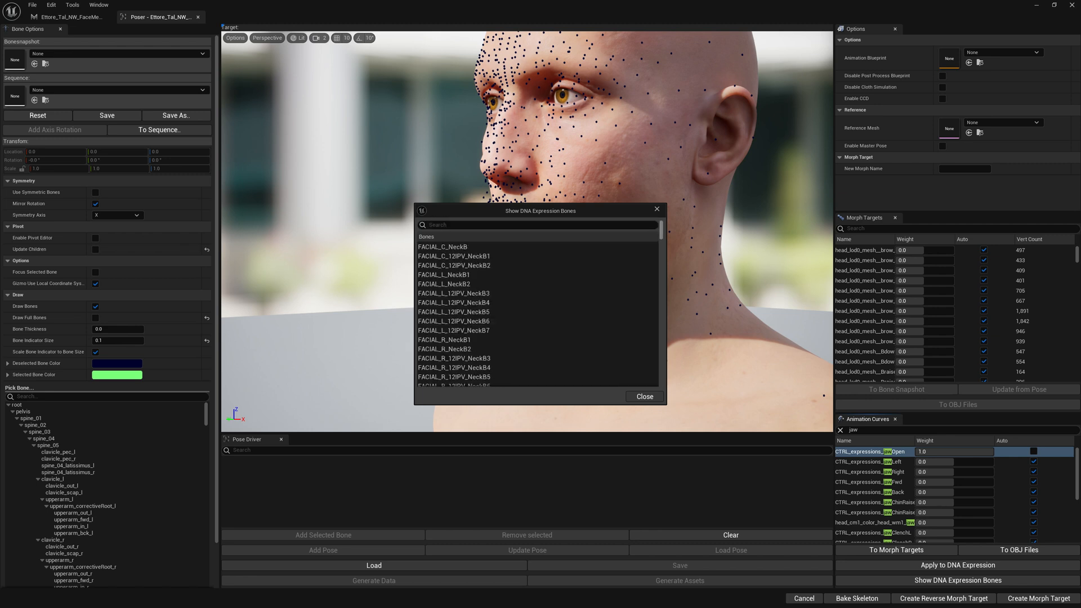
text(jaw)
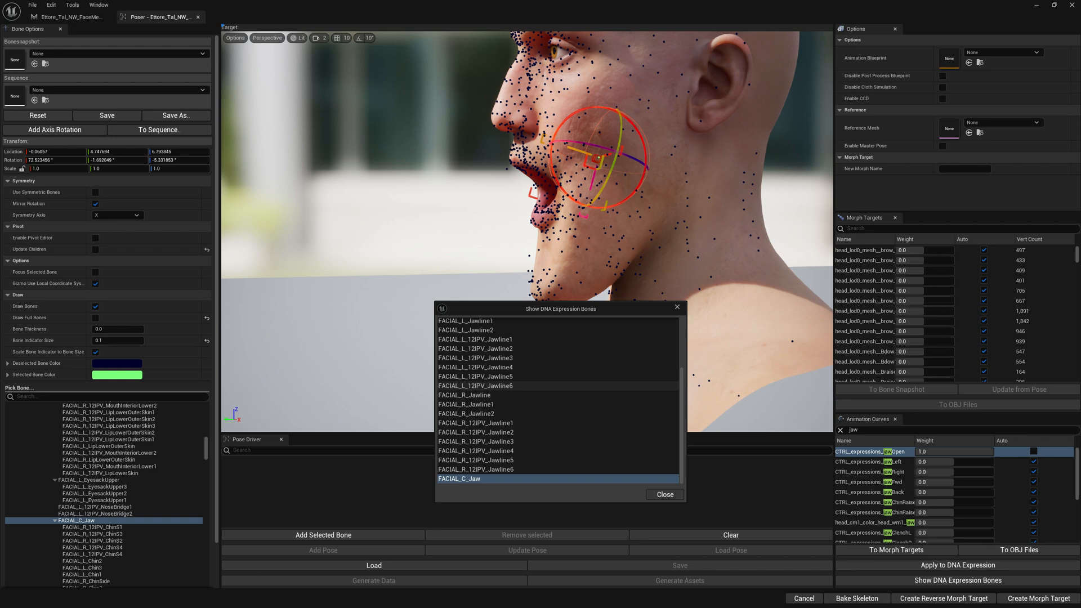
- Filter the DNA expression bones by 'jaw', then close the bones list
text(jaw)
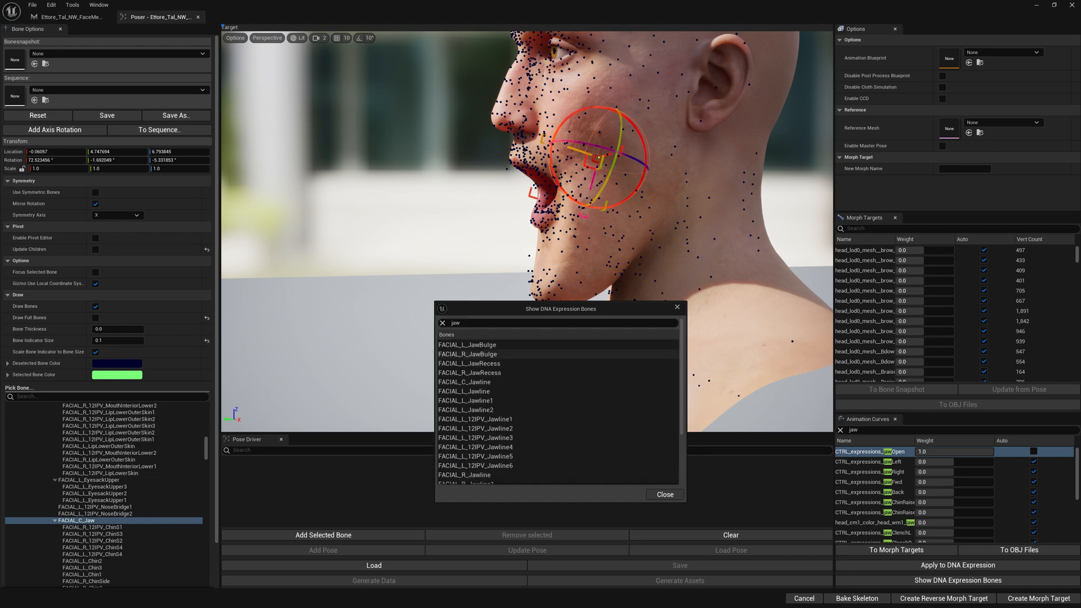
click(467, 344)
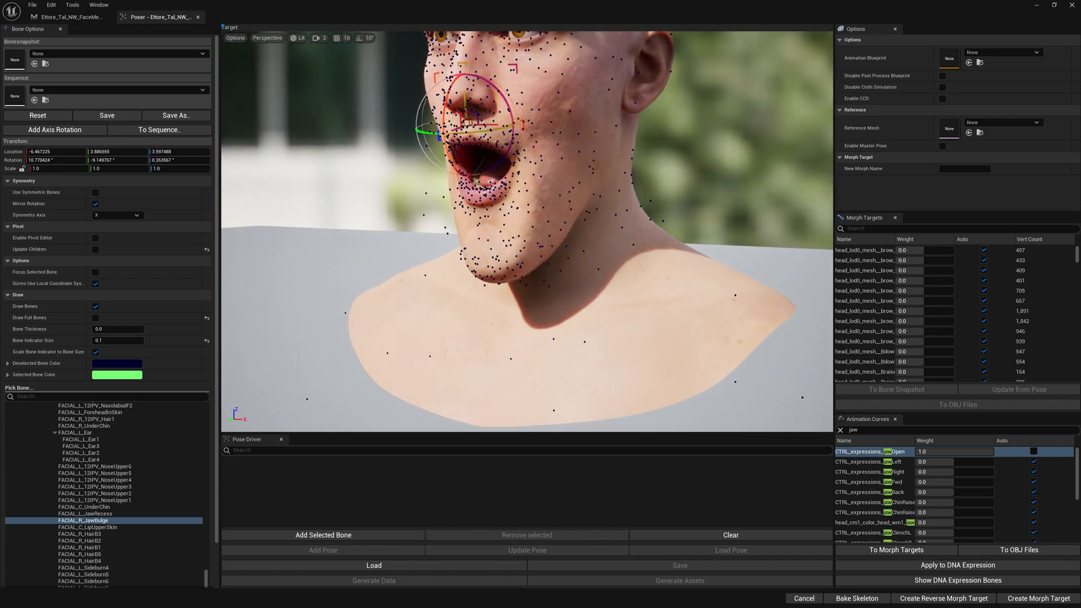
mouse_move(957, 565)
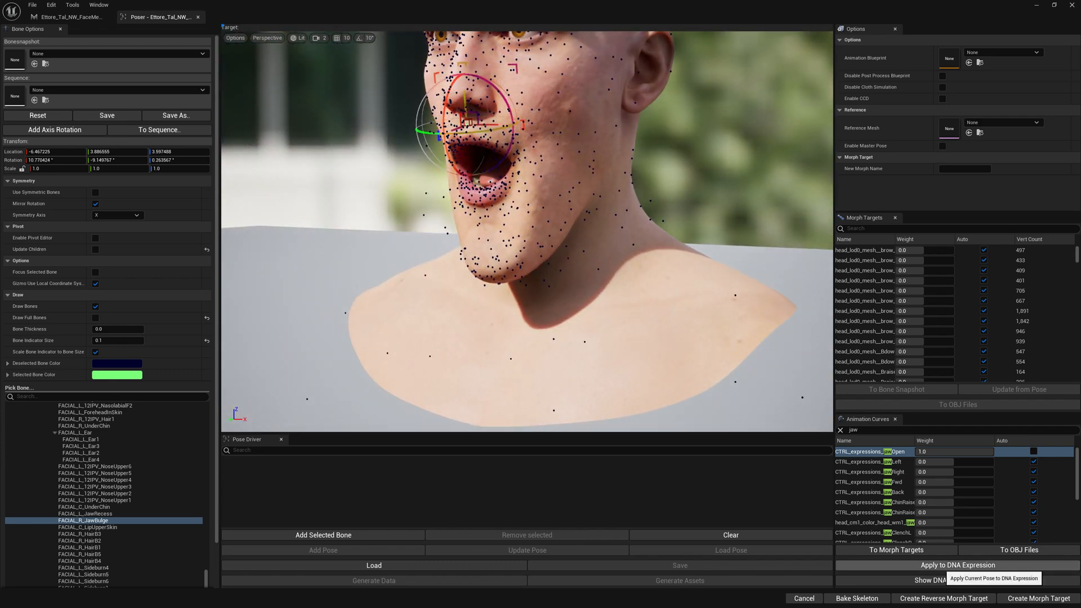
- Apply the jaw pose to the DNA expression, test jawOpen at 1.0, and reshow the bone list
click(955, 566)
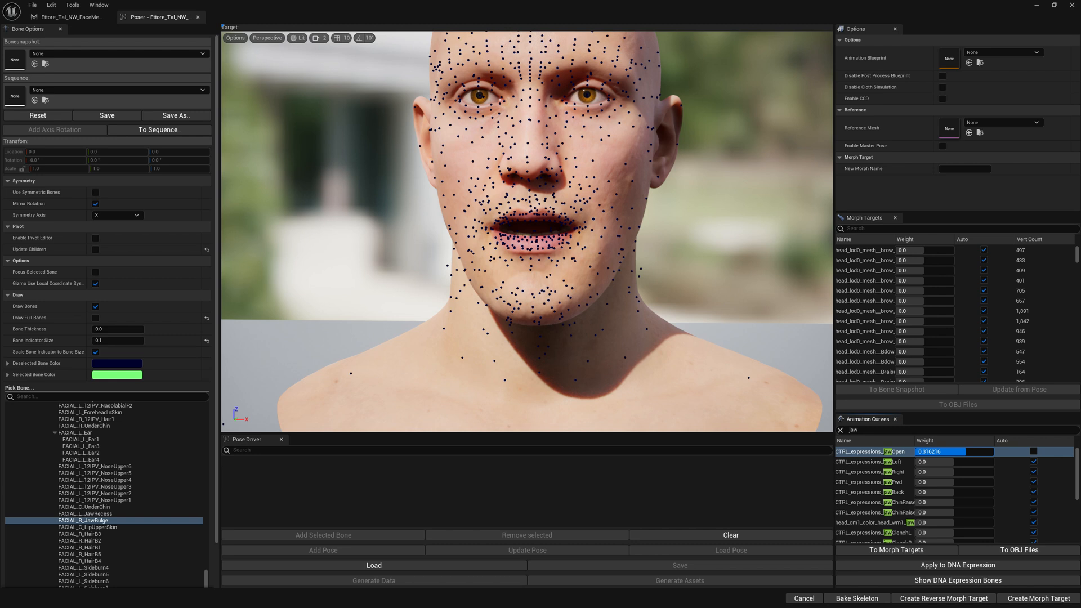
text(1.0)
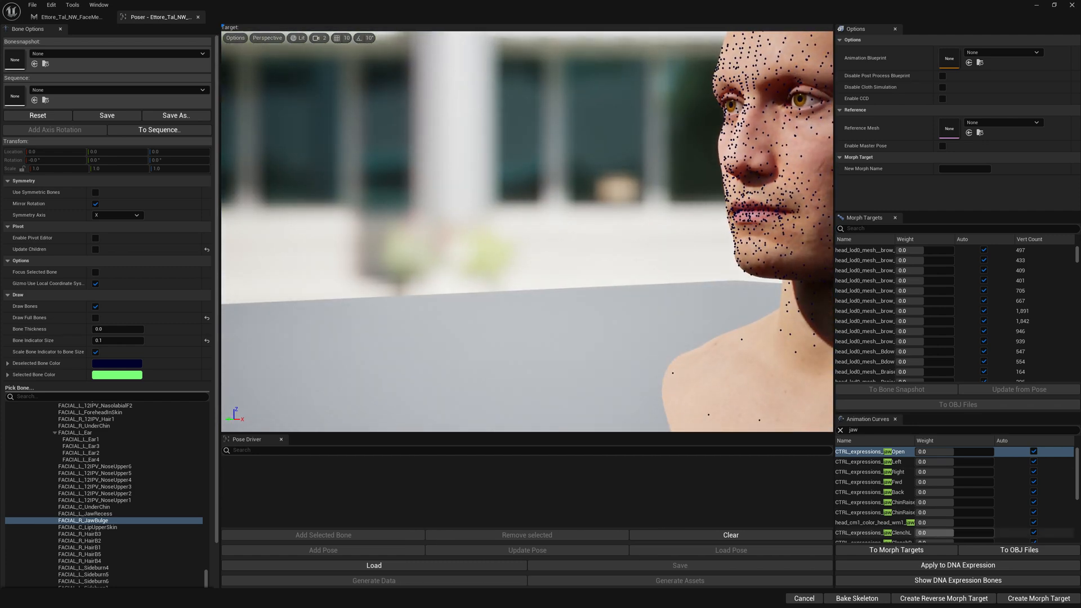
click(957, 579)
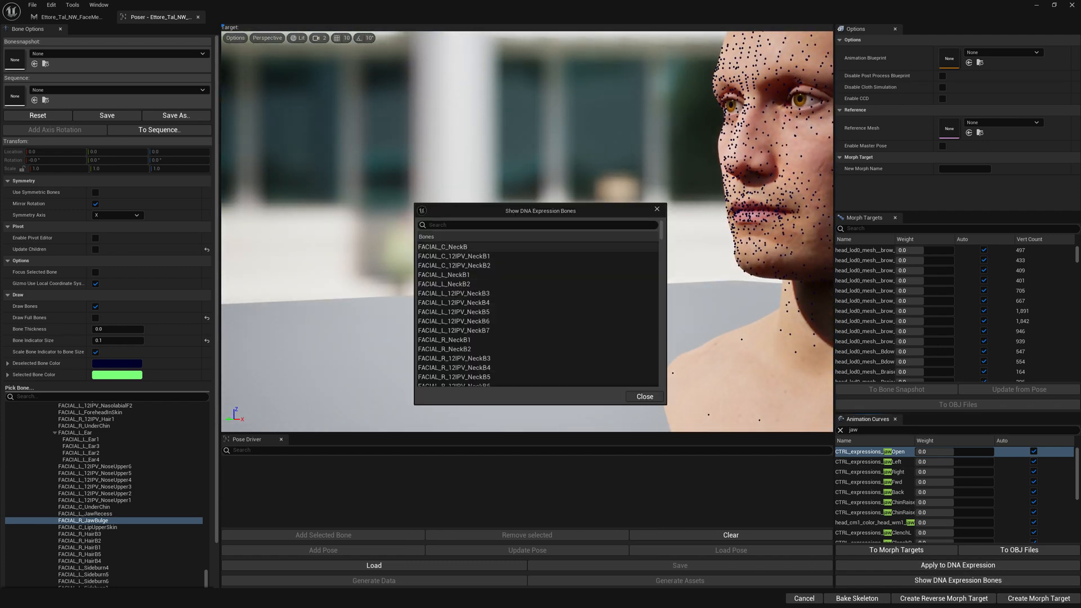
scroll(down, 3)
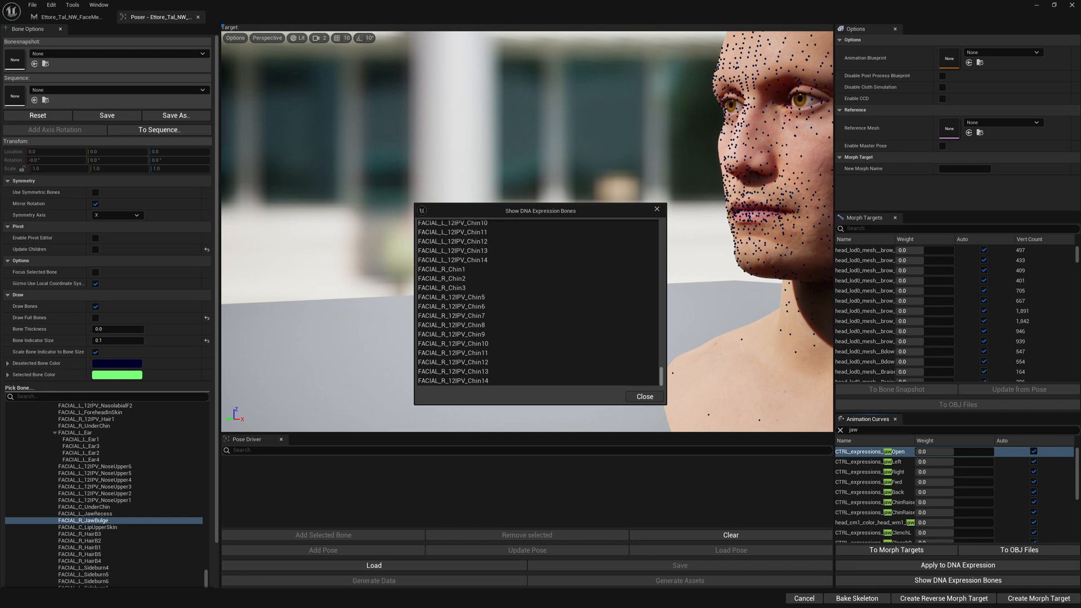